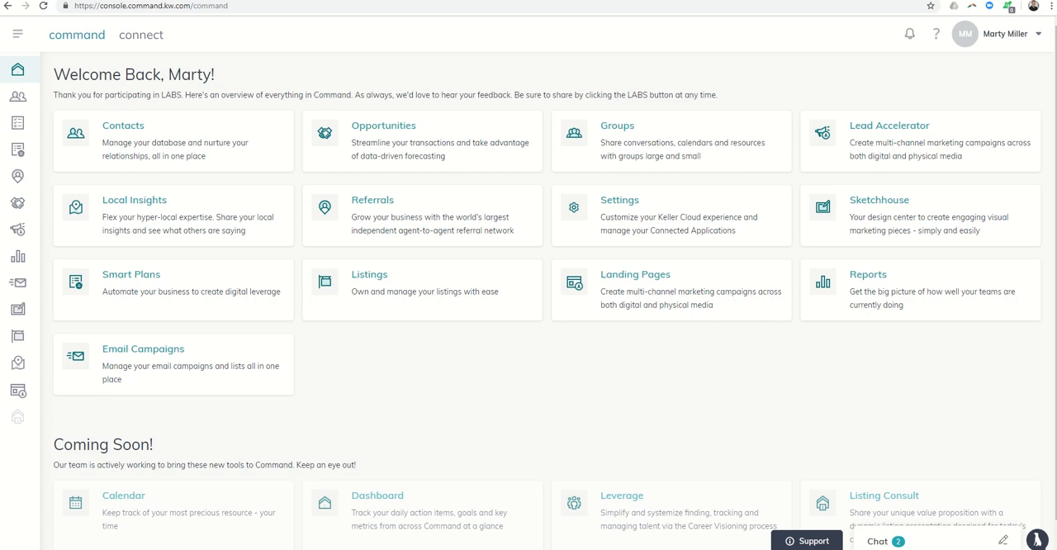
mouse_move(767, 122)
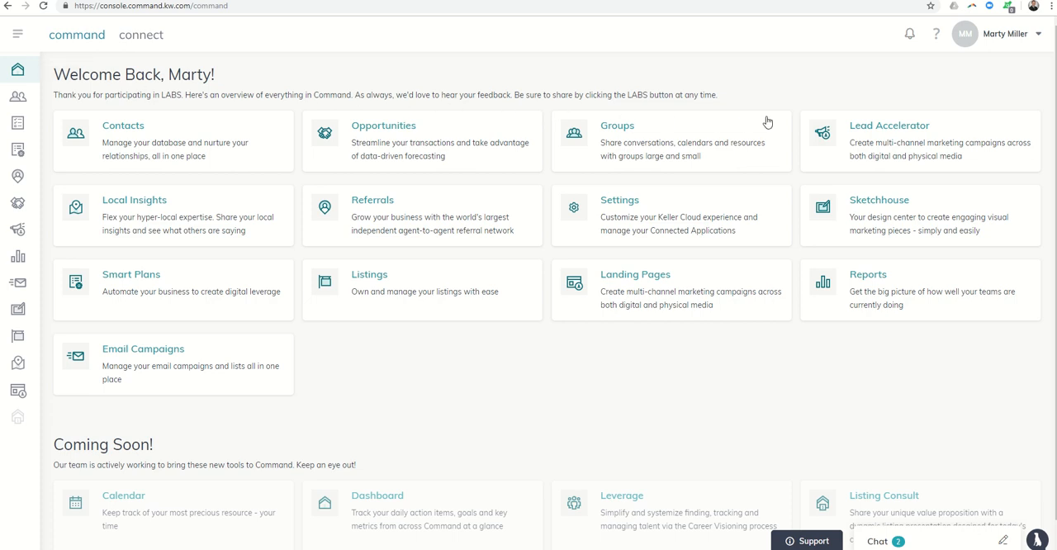
mouse_move(862, 147)
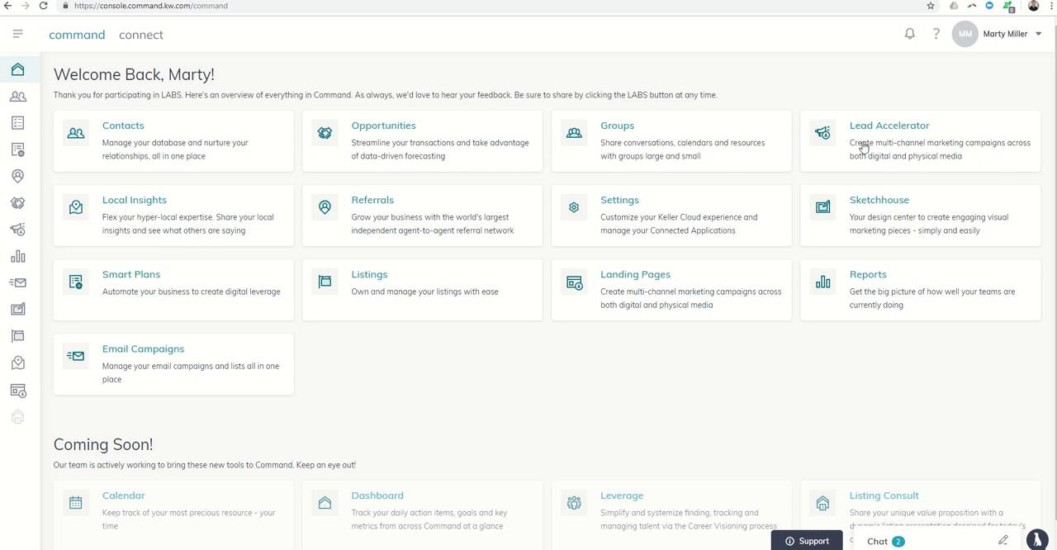
mouse_move(919, 135)
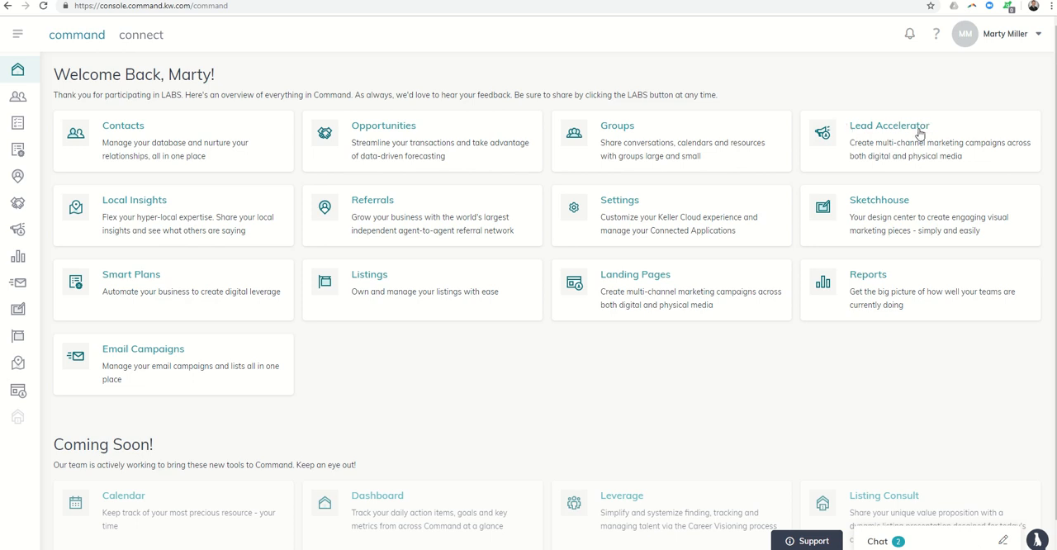
Open the Lead Accelerator tile to see the three draft campaigns.
click(889, 125)
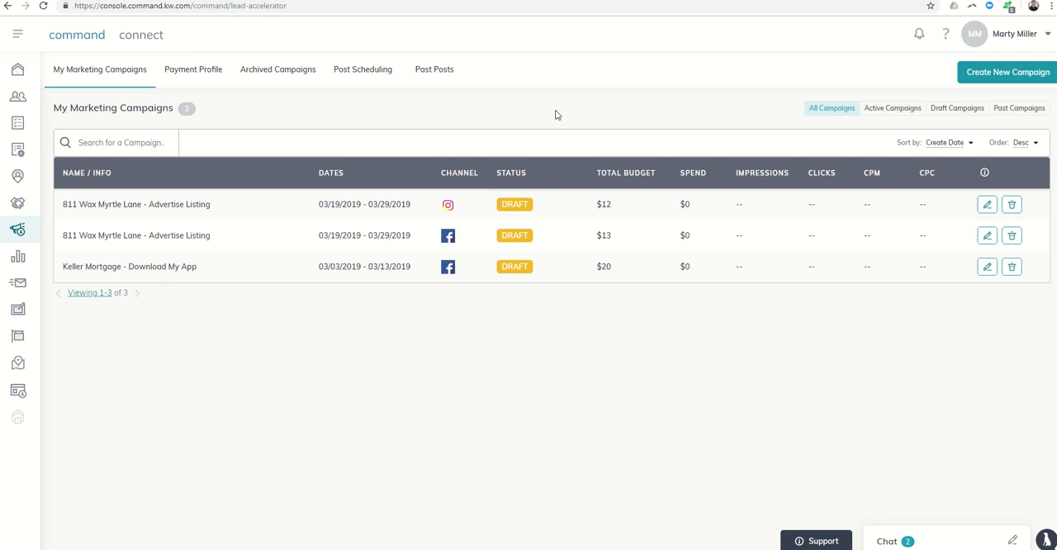
mouse_move(18, 229)
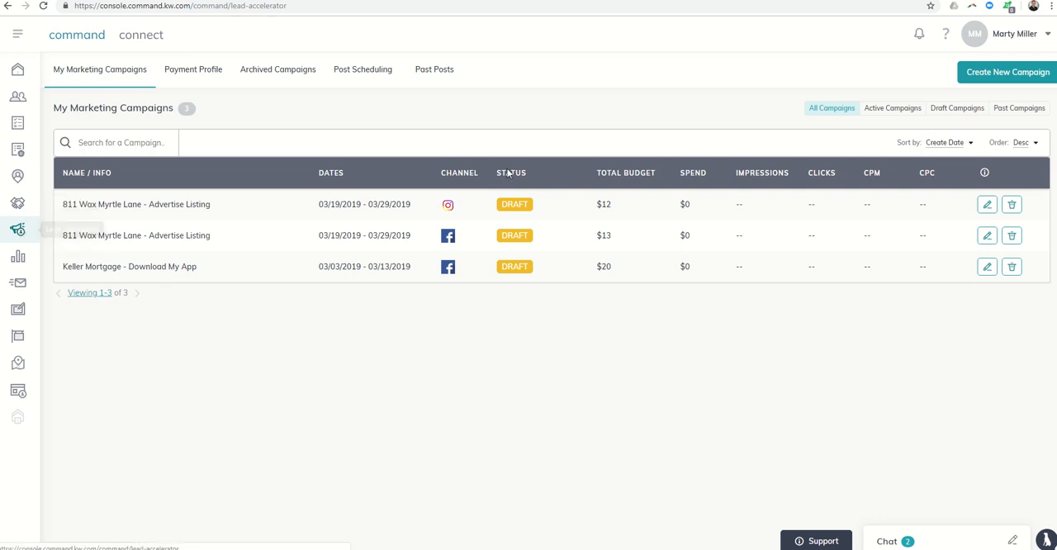
Create a Twitter Ads campaign named 'Twitter Test One' with the Advertise Listing goal.
click(1006, 72)
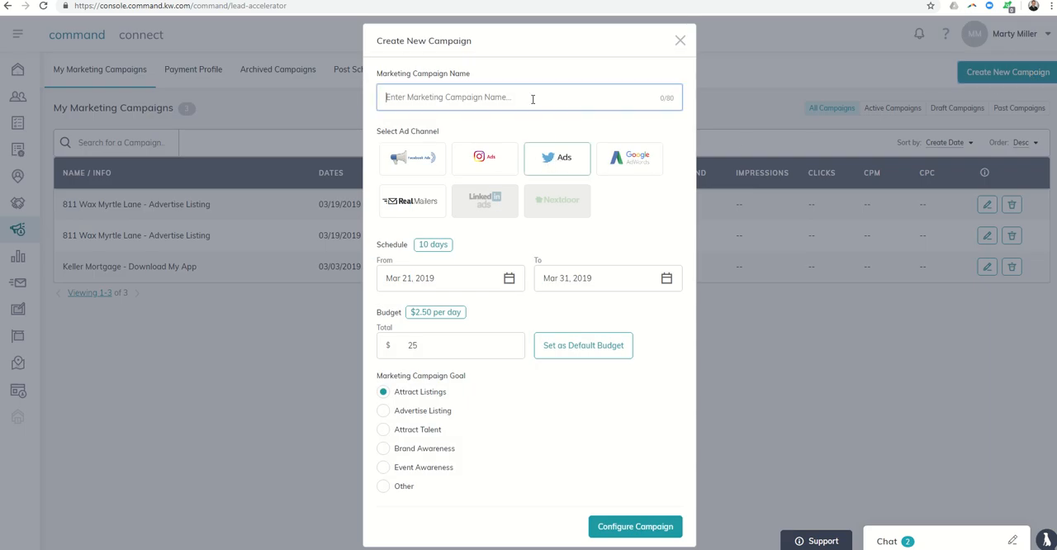
text(Twitter Test One)
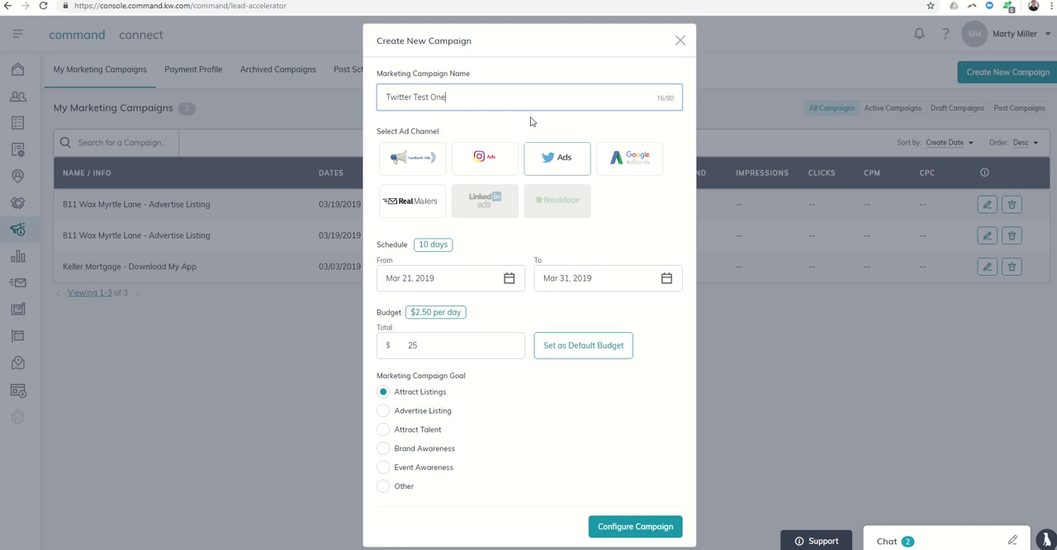
mouse_move(428, 253)
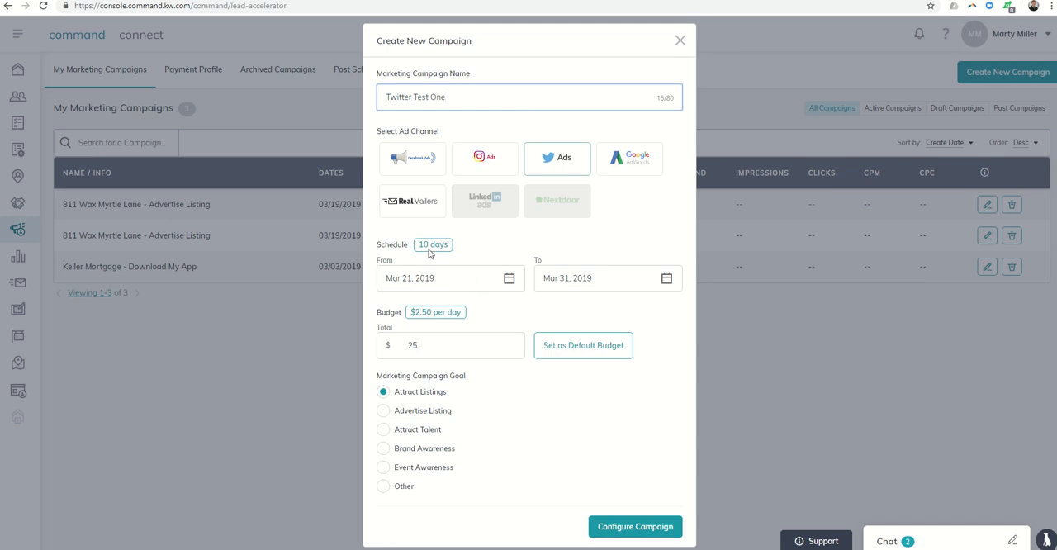
mouse_move(477, 330)
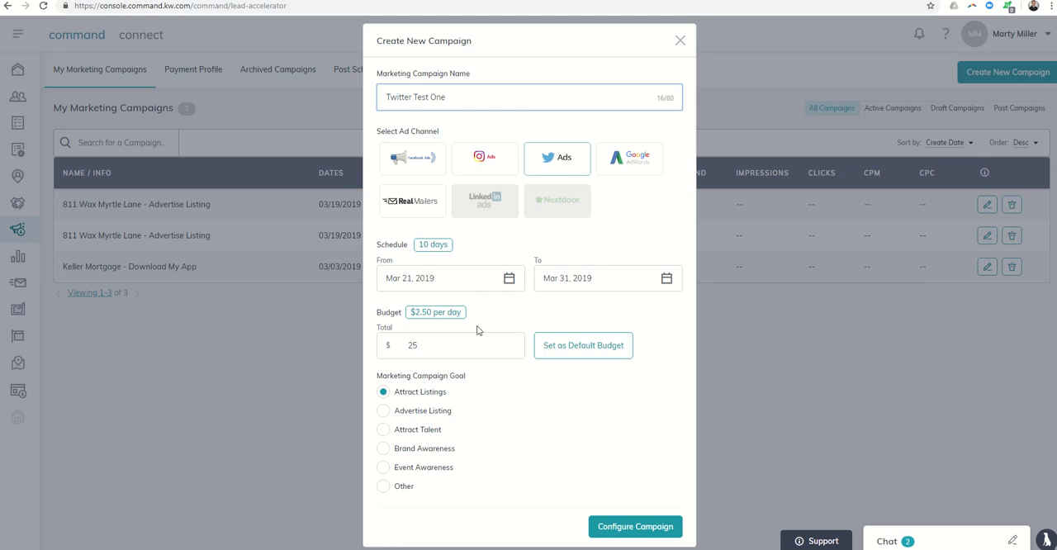
mouse_move(430, 328)
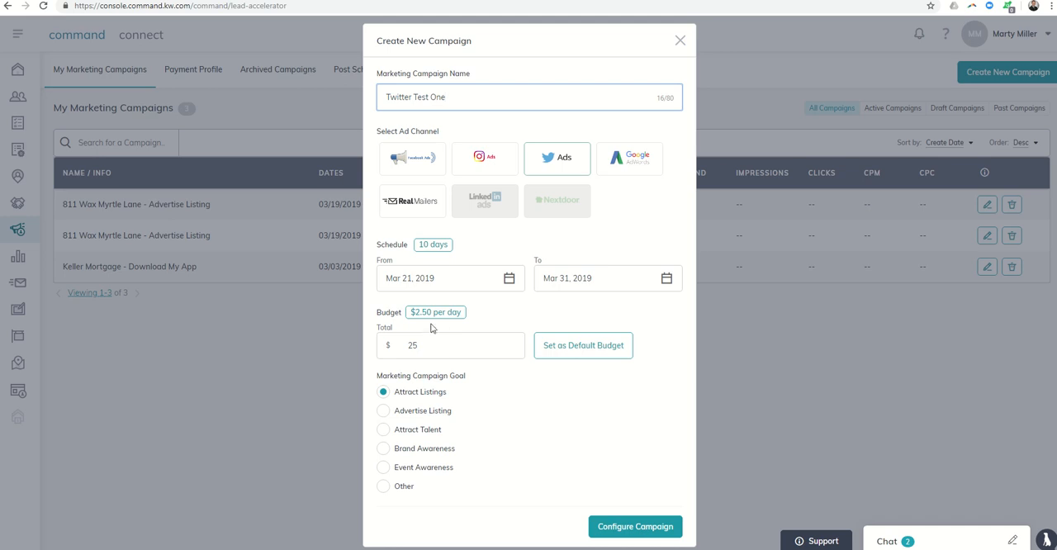
mouse_move(428, 334)
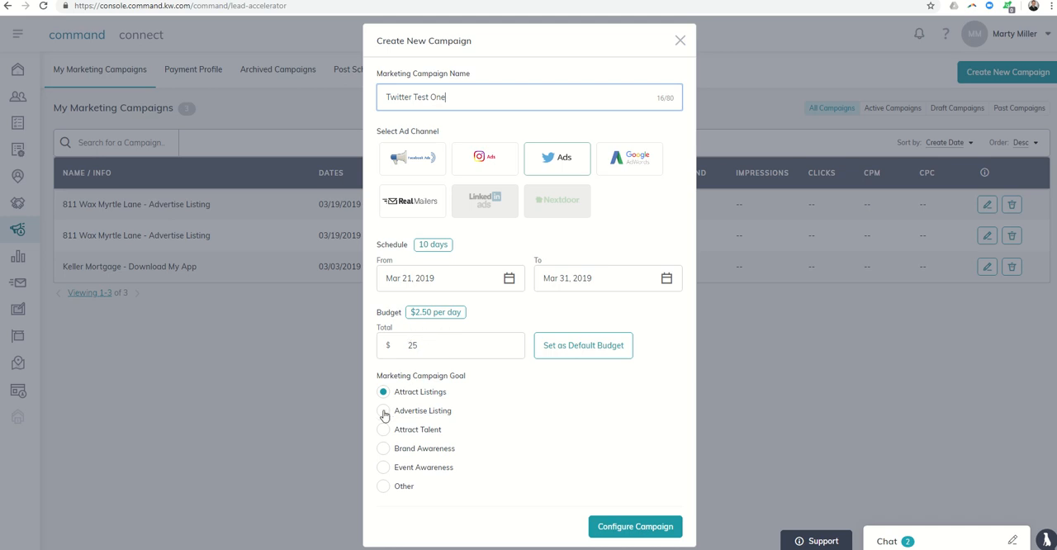
click(383, 411)
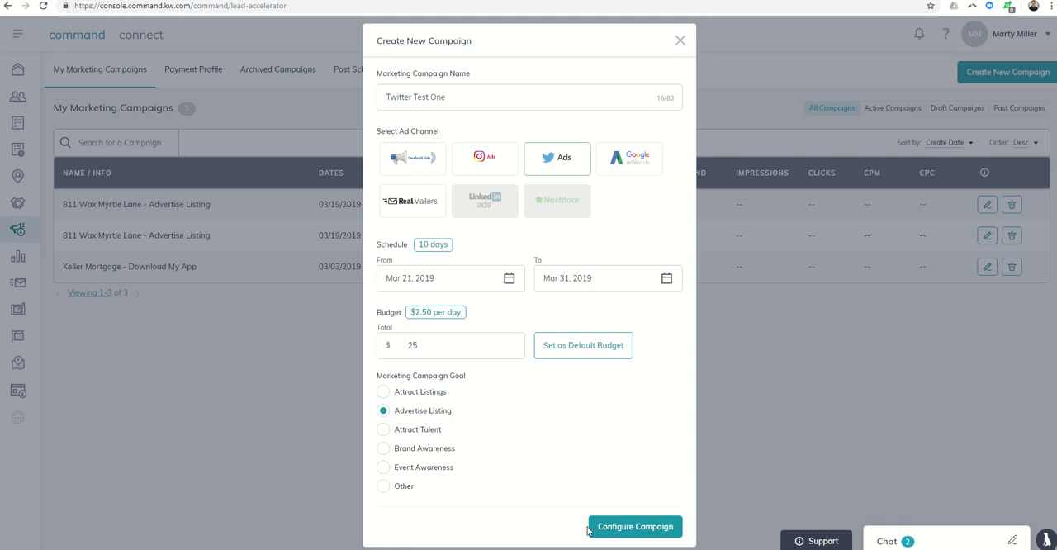
click(634, 526)
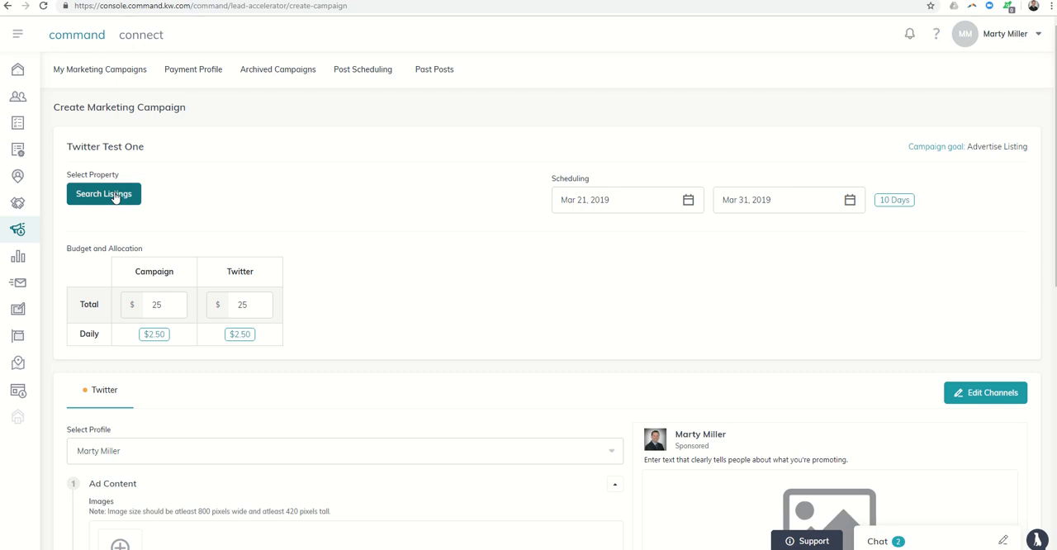
click(103, 193)
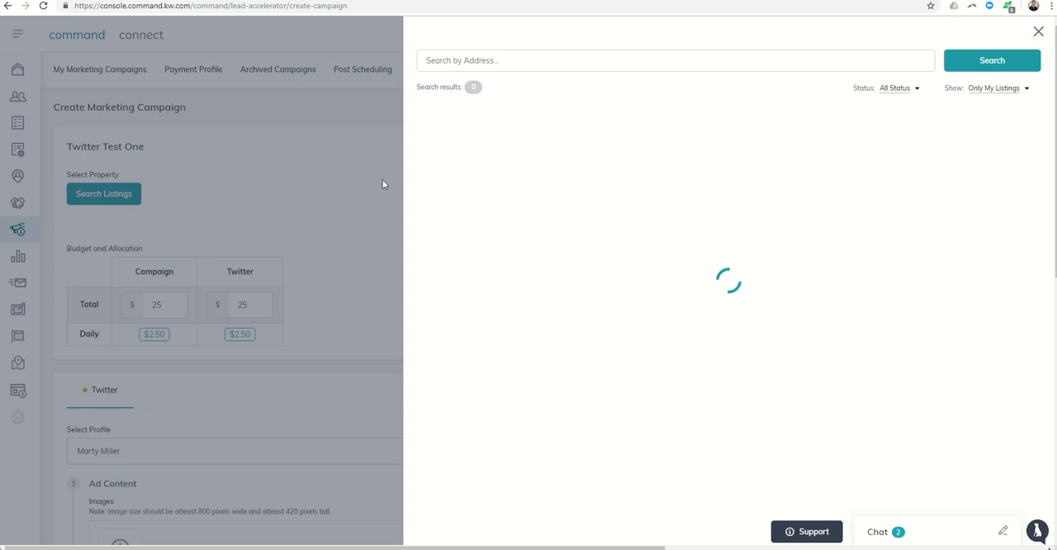
click(1037, 32)
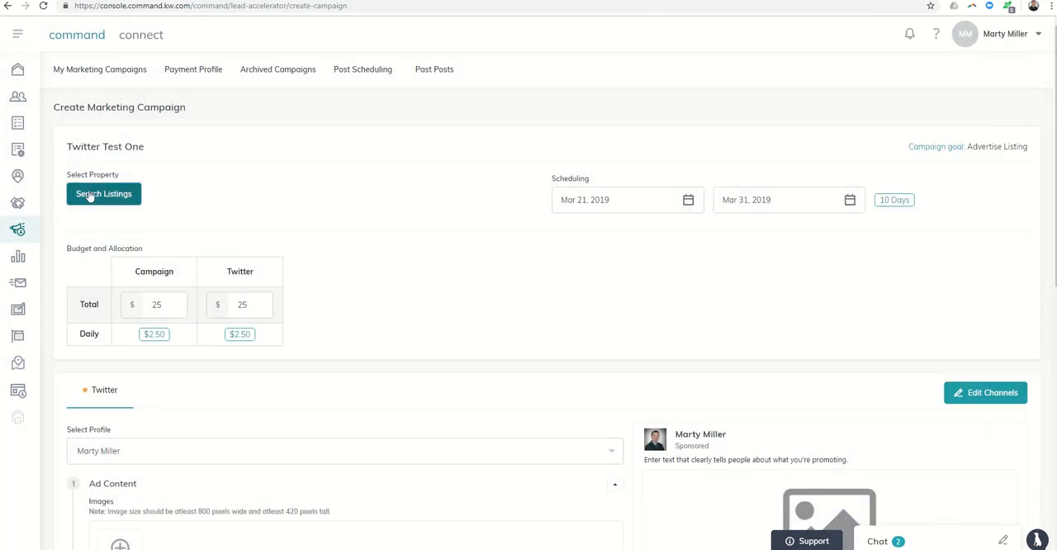
click(104, 193)
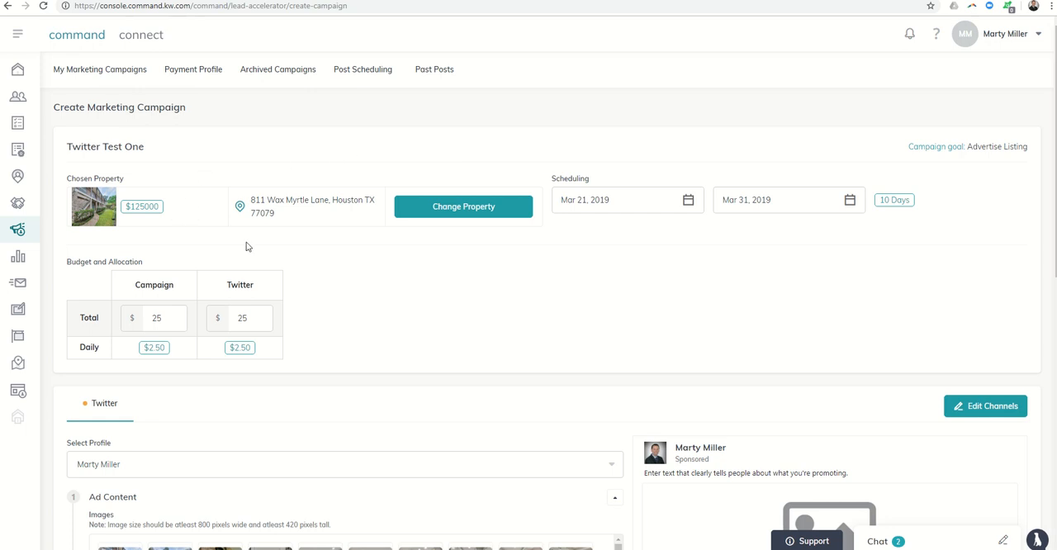
scroll(down, 3)
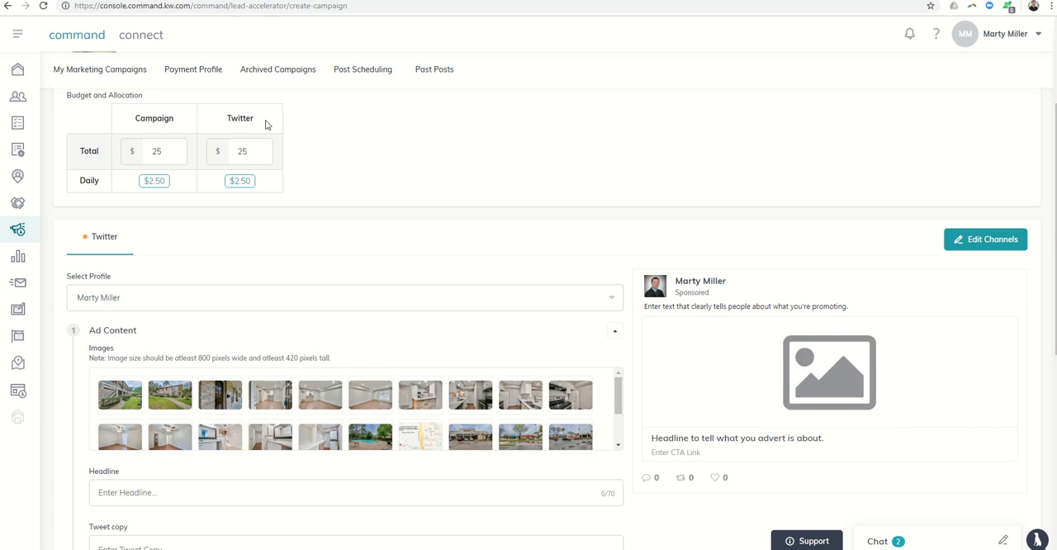
mouse_move(271, 125)
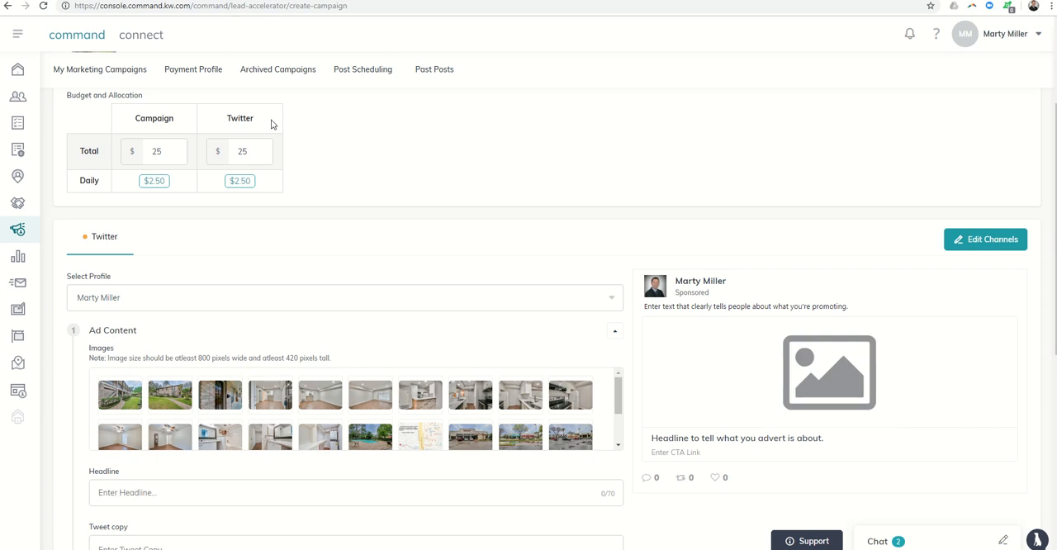
mouse_move(214, 143)
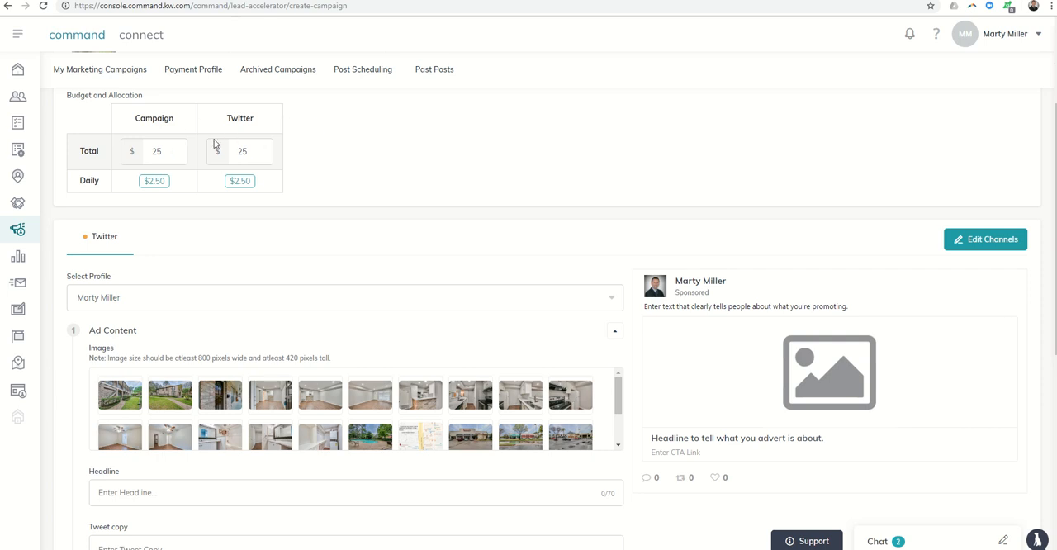
scroll(down, 3)
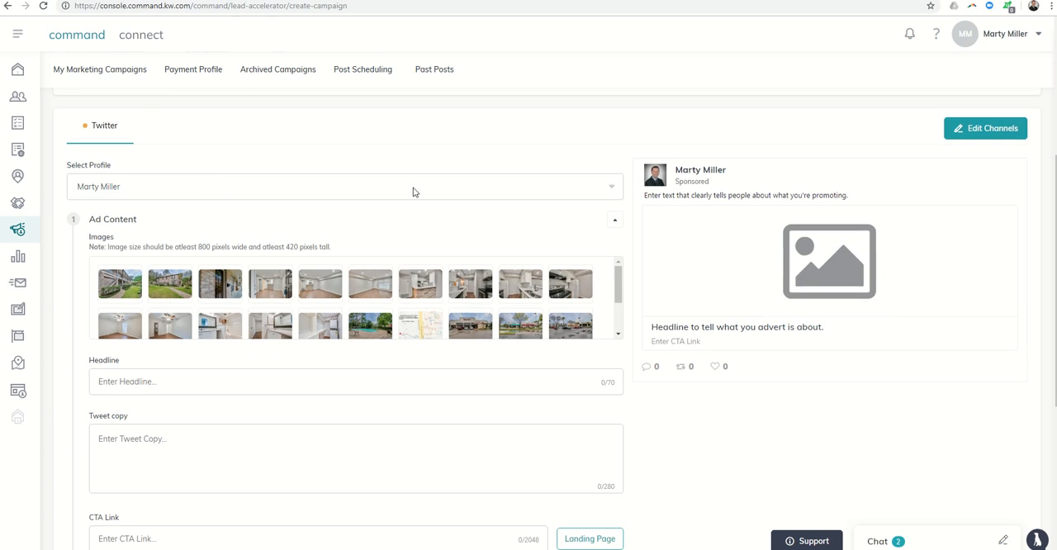
click(344, 186)
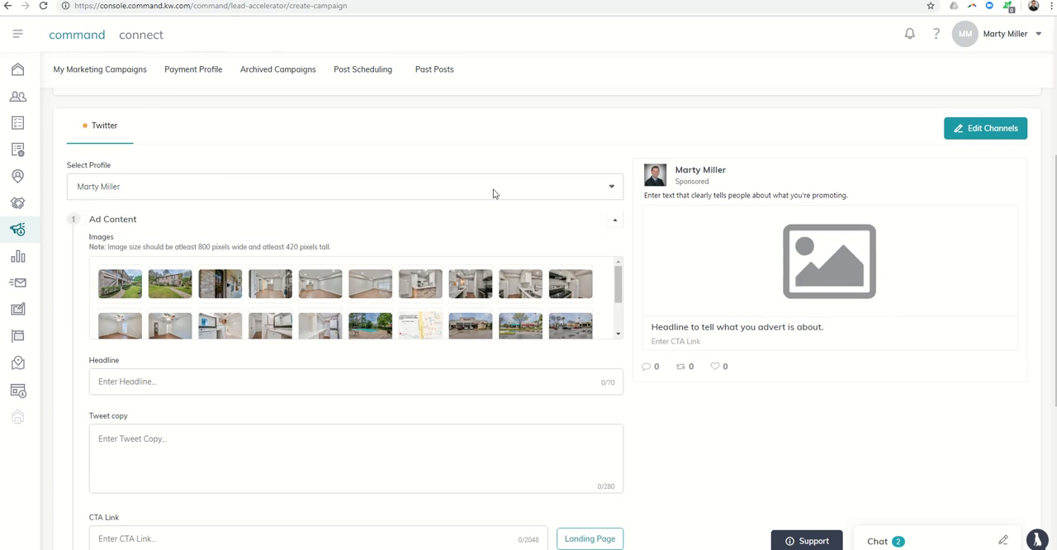
scroll(down, 3)
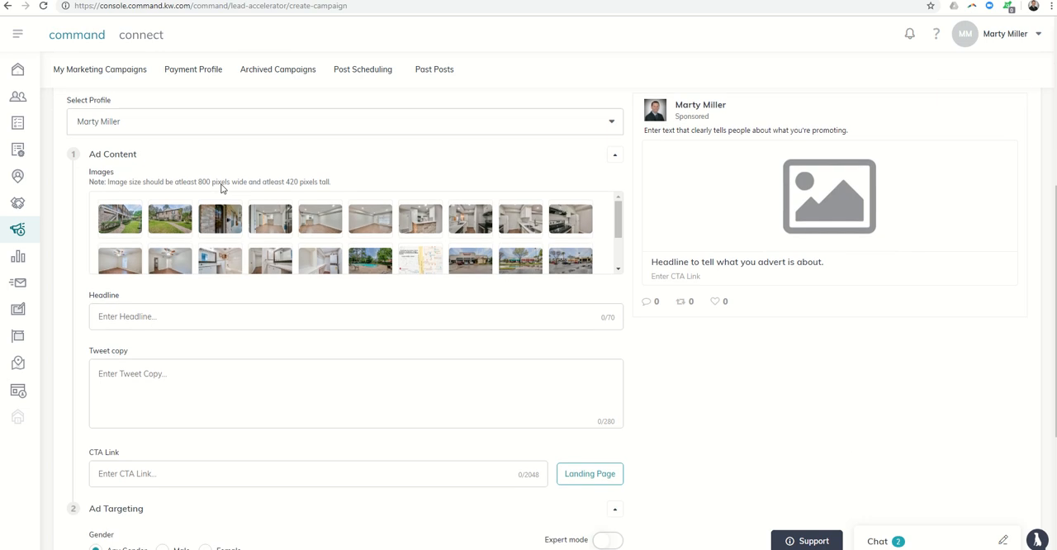
scroll(down, 3)
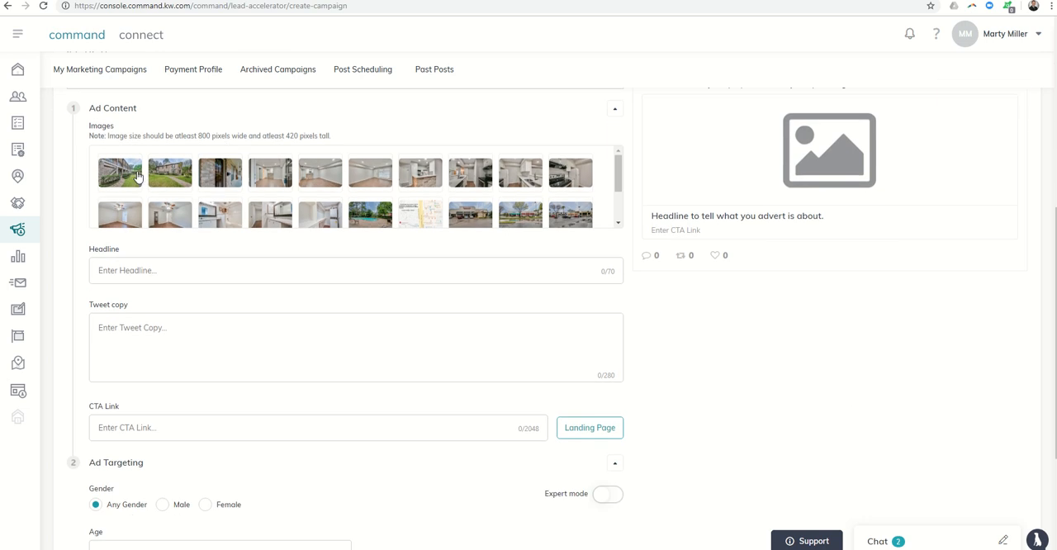
Use an interior listing photo as the ad image and confirm its crop.
click(270, 173)
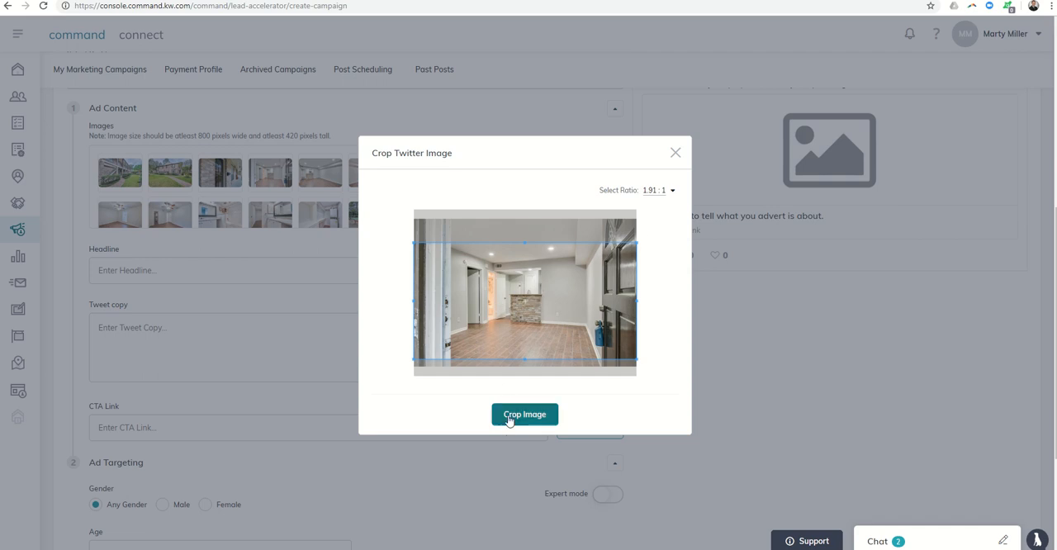
click(524, 414)
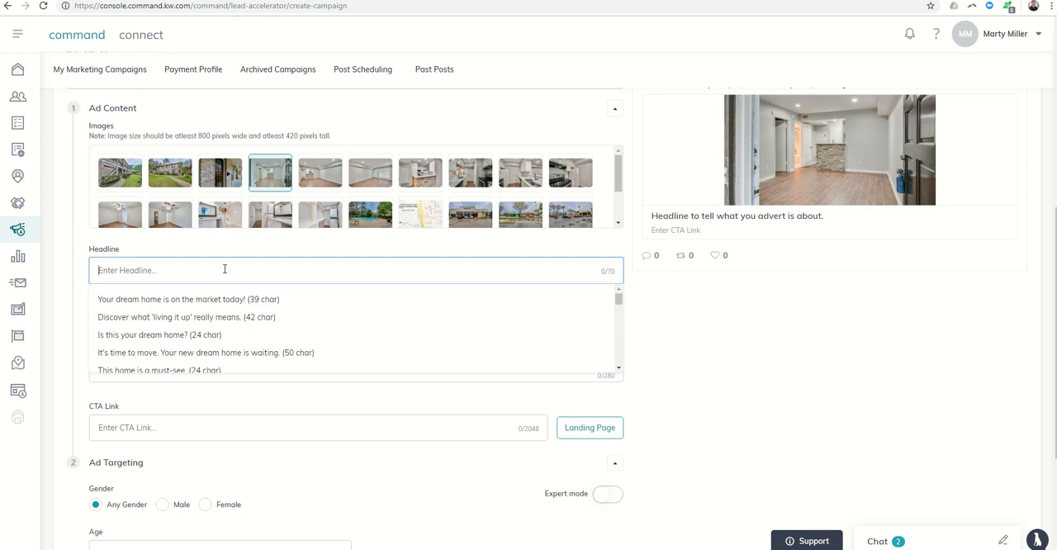
Enter the headline 'Updated One Bedroom / One Bathroom Townhome For Sale - $125,000'.
text(One)
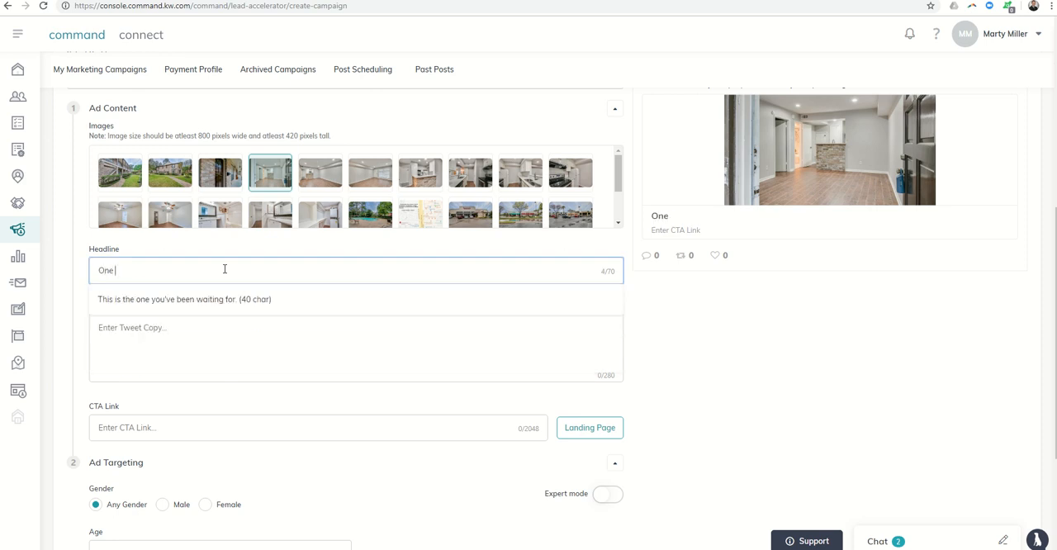
text(Updated)
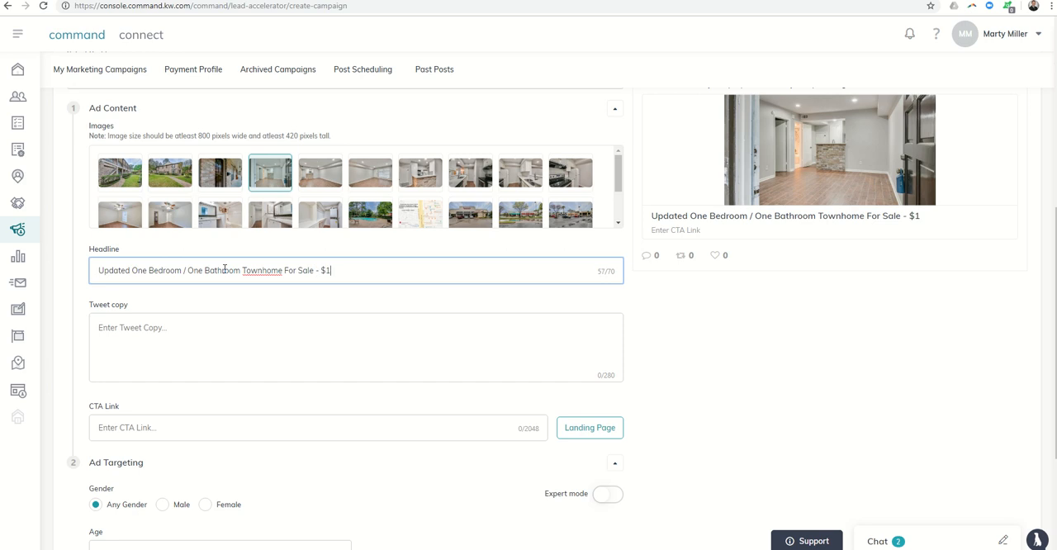
text(25.000)
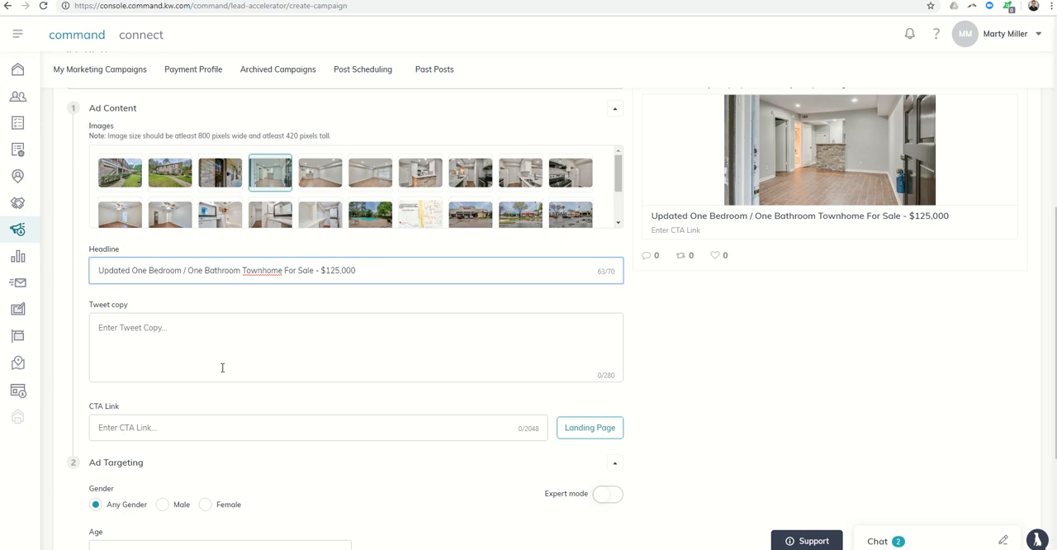
Type the 280-character Georgetown Townhomes end-unit description as the tweet copy.
text(This beautiful Georgetown Townhomes first floor end unit features wood tile floors, granite countertops, stainless steel appliances & an updated master bathroom.  Refrigerator, washer and dryer all stay!  Located within walking distance of City Centre.  Make an appointment today!)
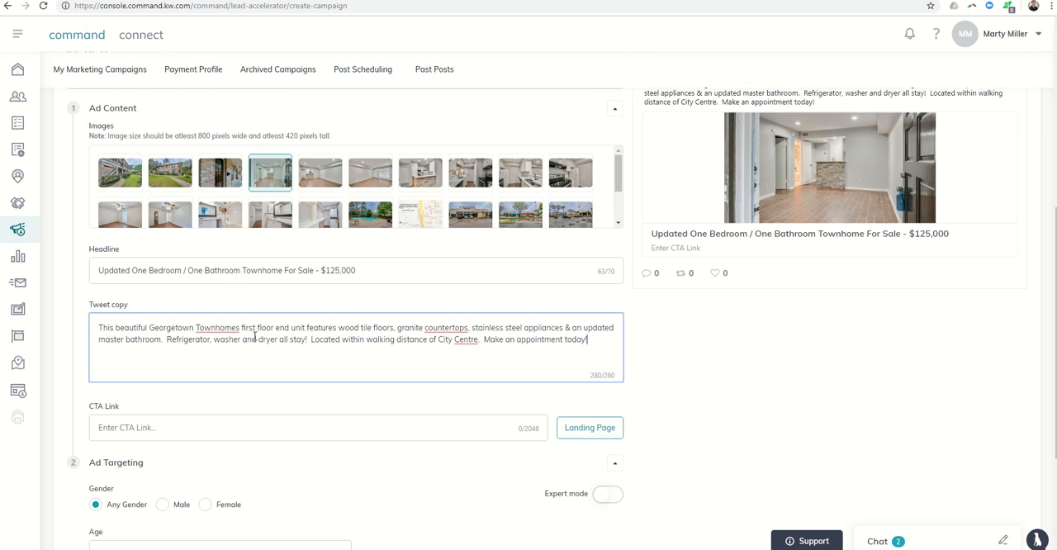
mouse_move(348, 331)
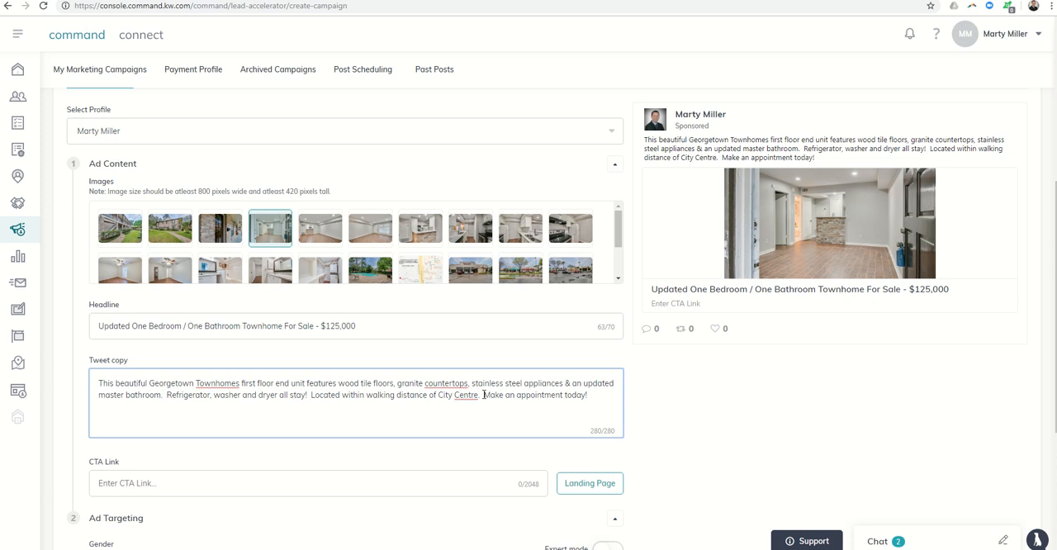
scroll(down, 3)
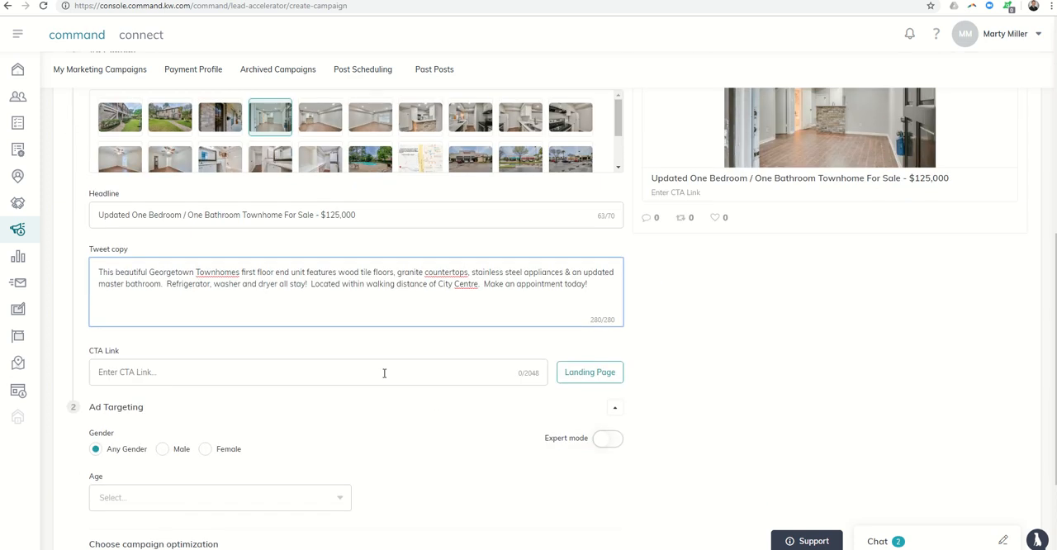
text(https://https://www.har.com/site/811-wax-myrtle-lane_SITE8152457.htm)
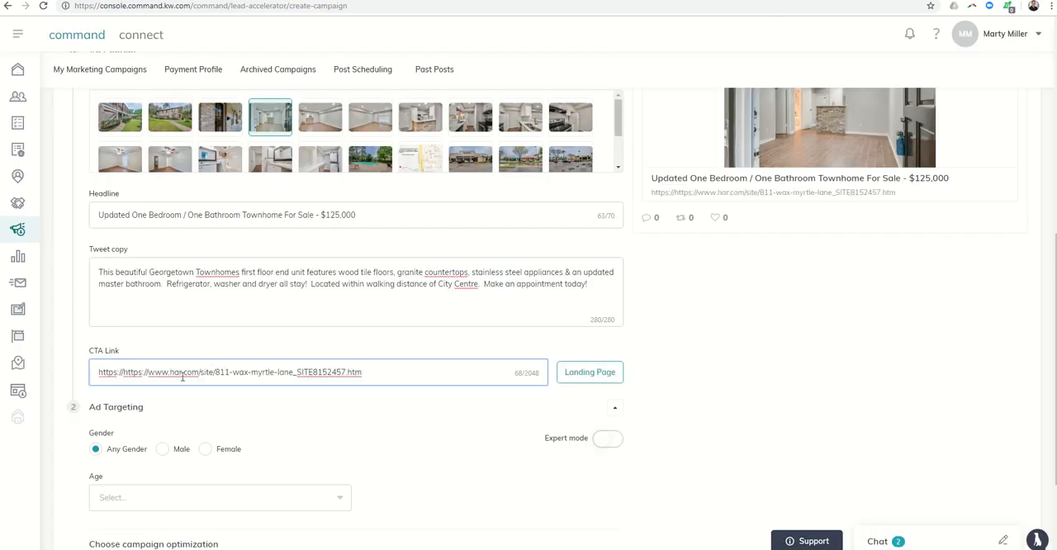
double_click(108, 371)
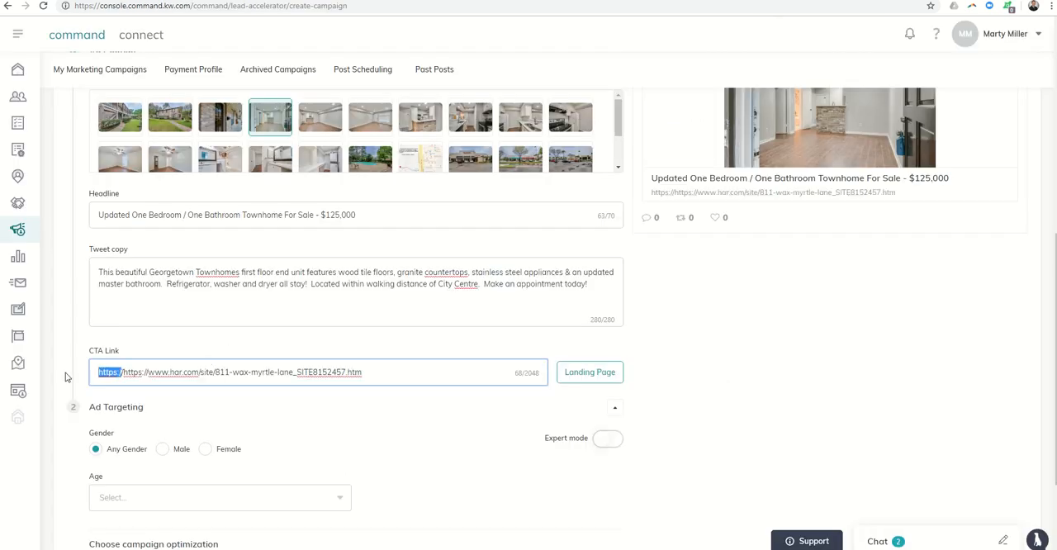
scroll(down, 3)
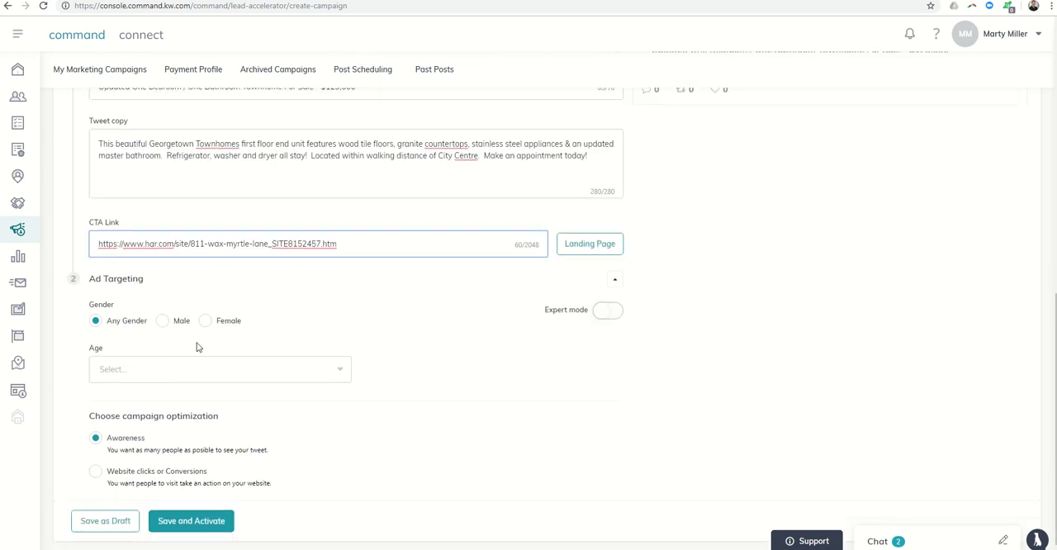
mouse_move(133, 341)
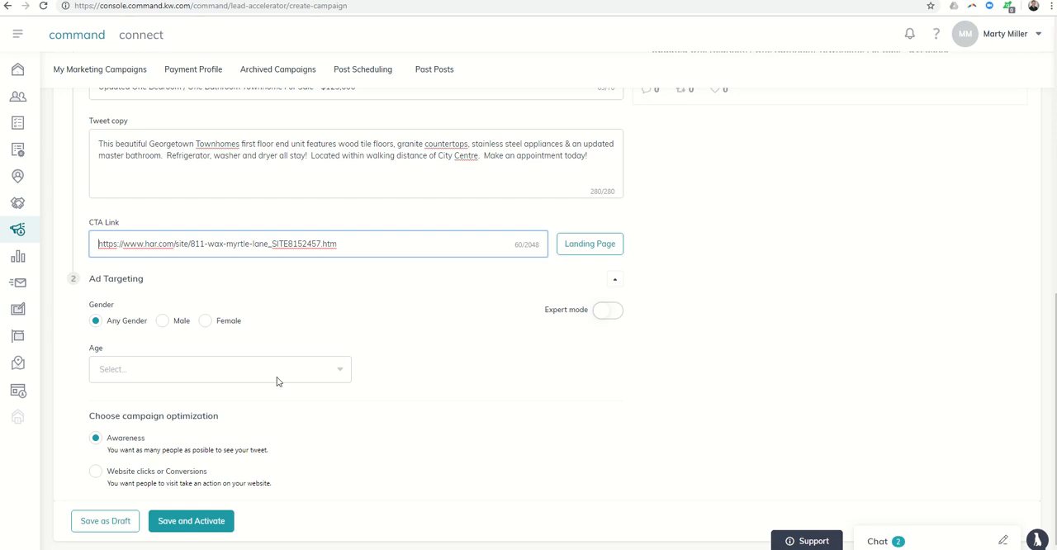
Choose AGE 25 TO 54 in the Ad Targeting age dropdown.
click(219, 369)
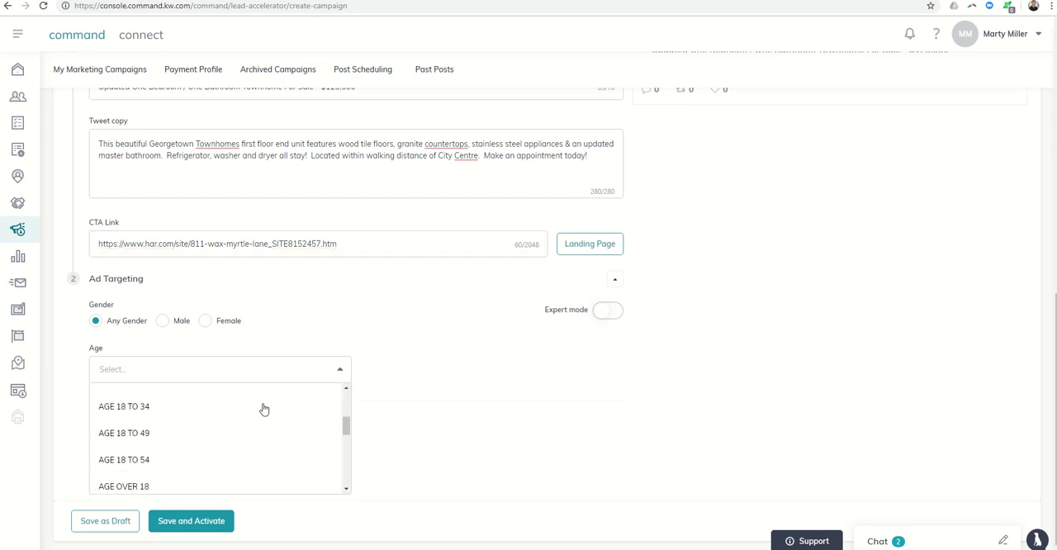
scroll(down, 3)
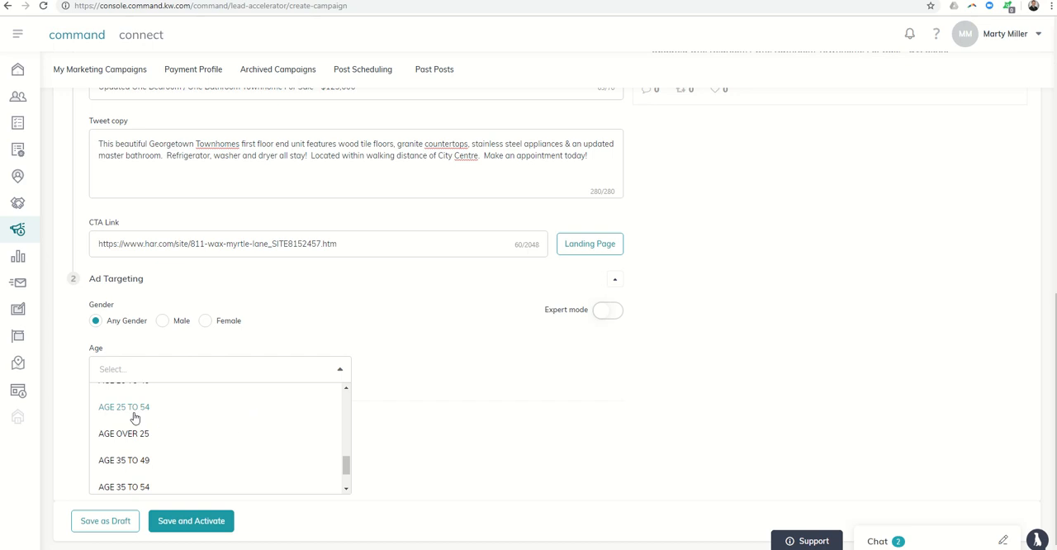
click(124, 407)
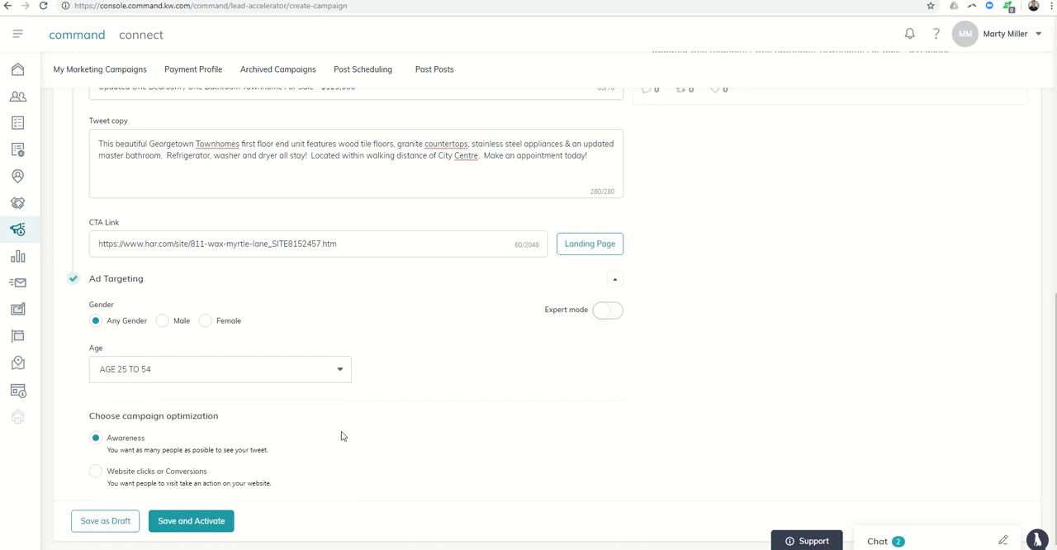
mouse_move(151, 446)
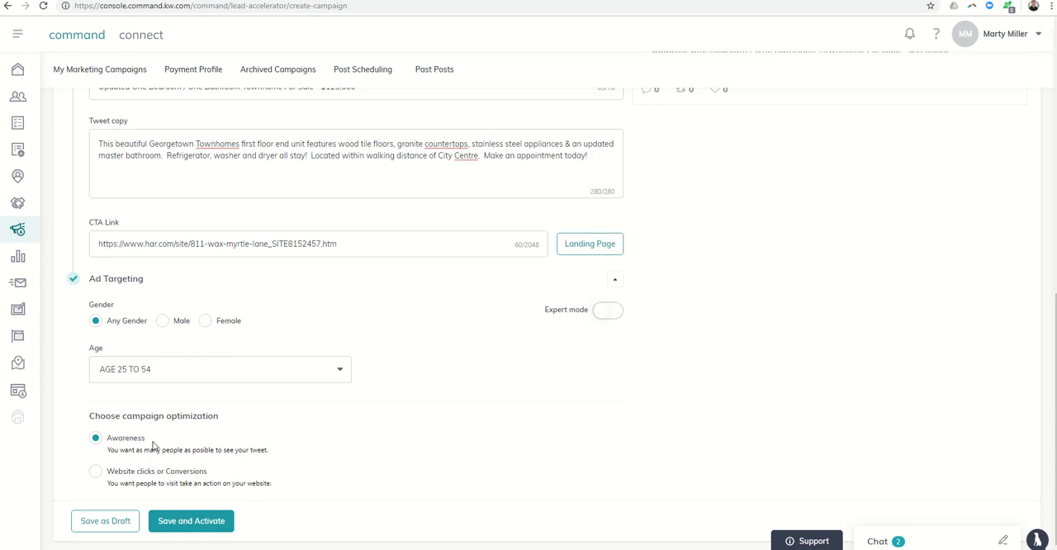
mouse_move(170, 436)
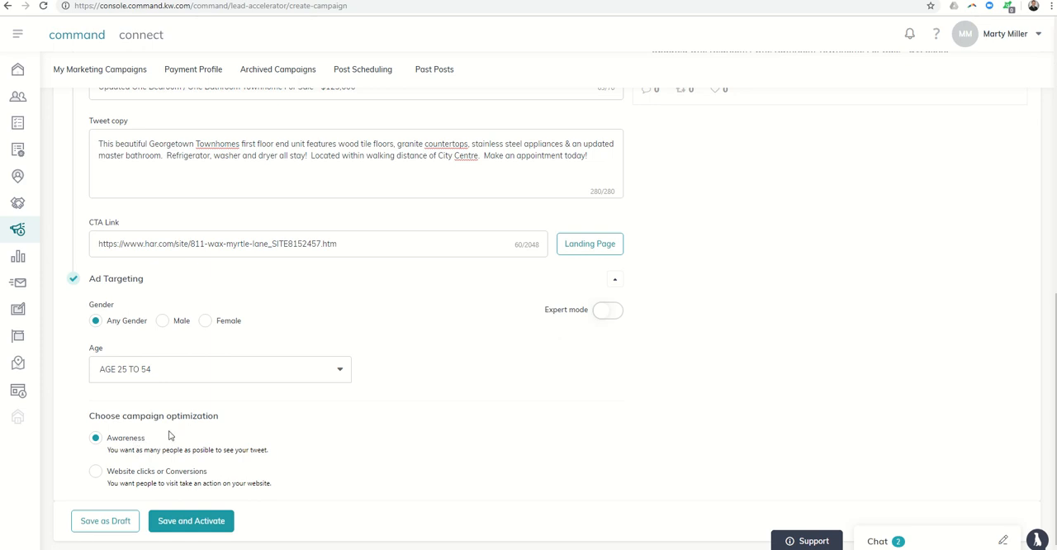
mouse_move(213, 480)
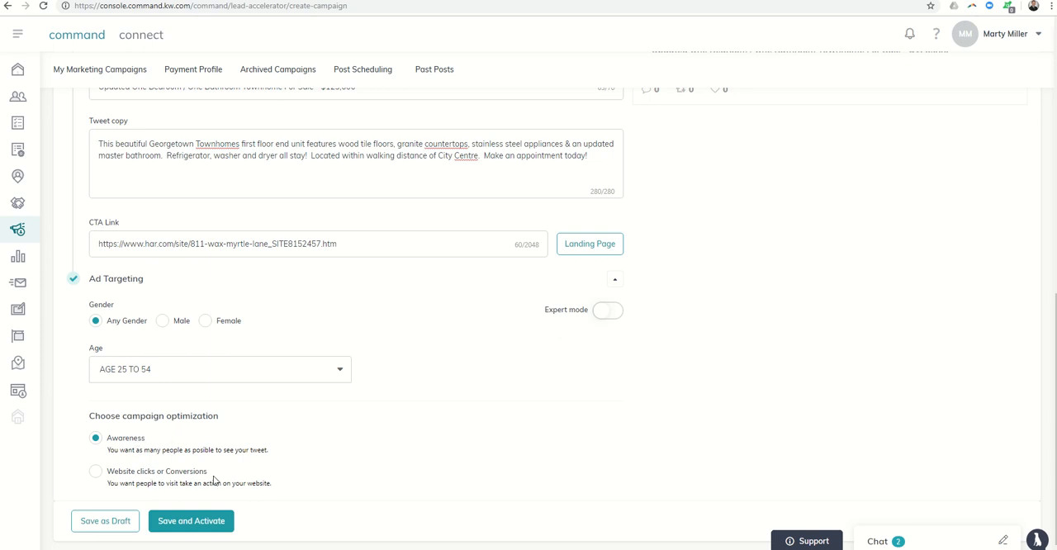
Select the Website clicks or Conversions campaign optimization option.
click(95, 472)
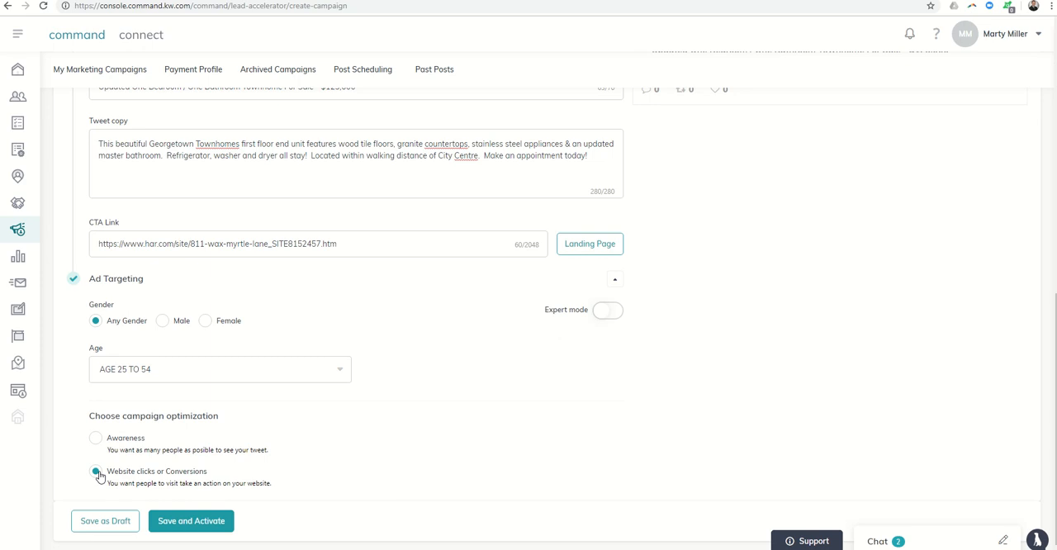
mouse_move(105, 516)
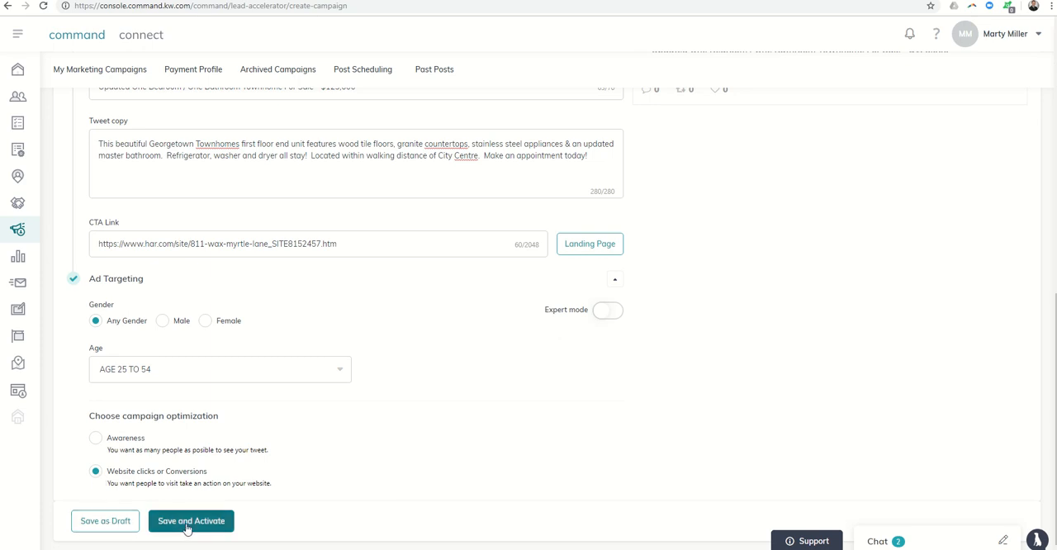
mouse_move(105, 520)
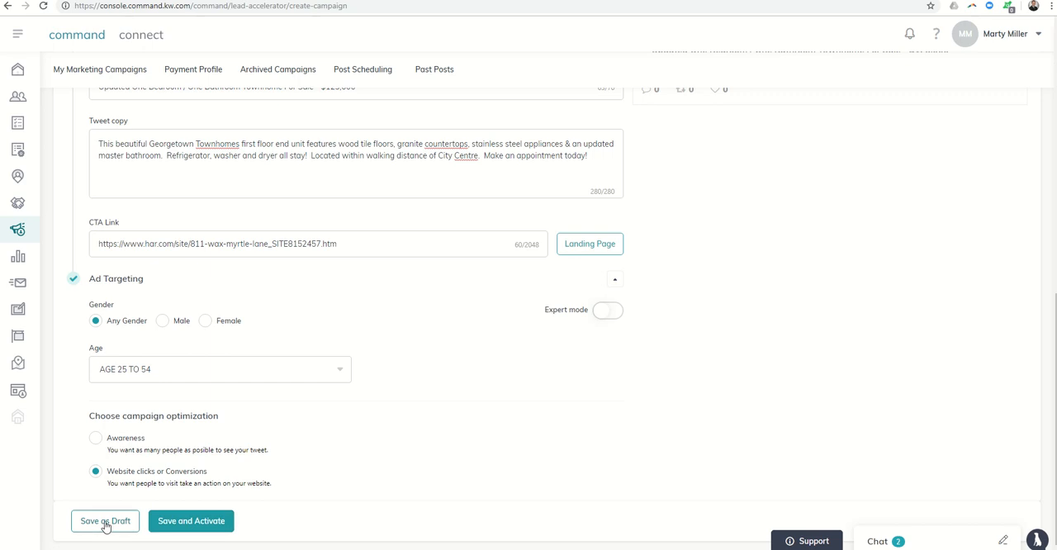
Save 'Twitter Test One' as a draft and confirm with Yes.
click(105, 521)
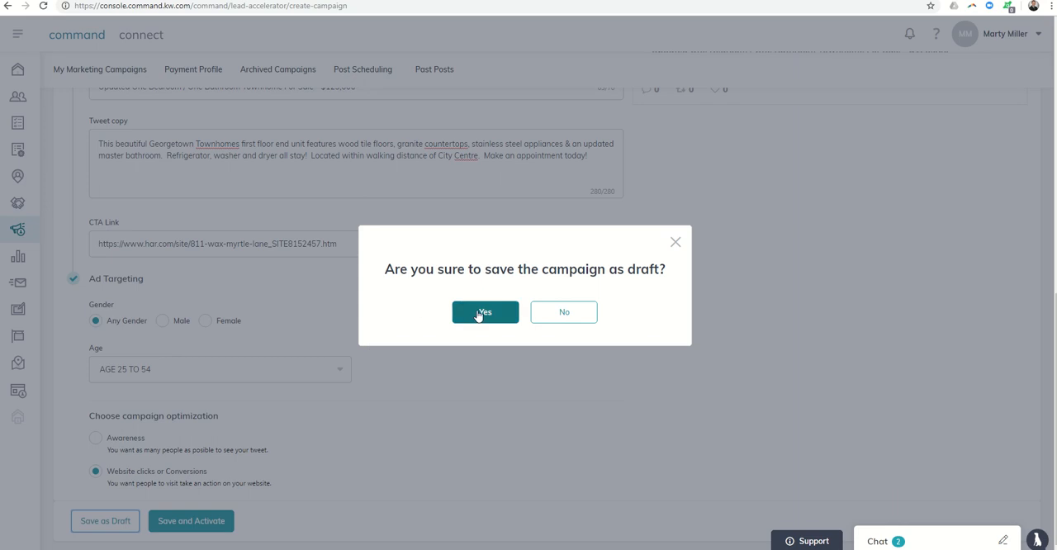
click(485, 312)
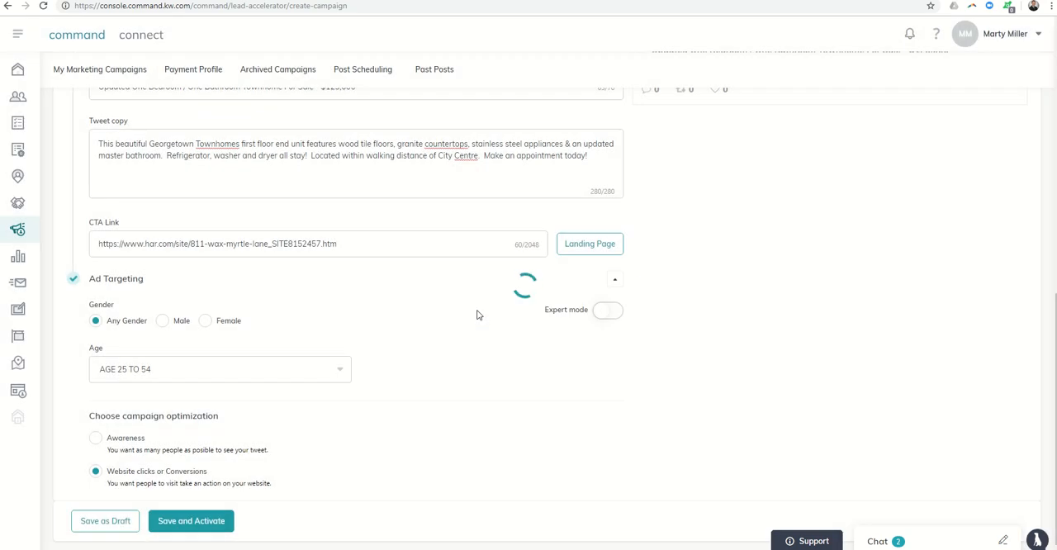
click(105, 520)
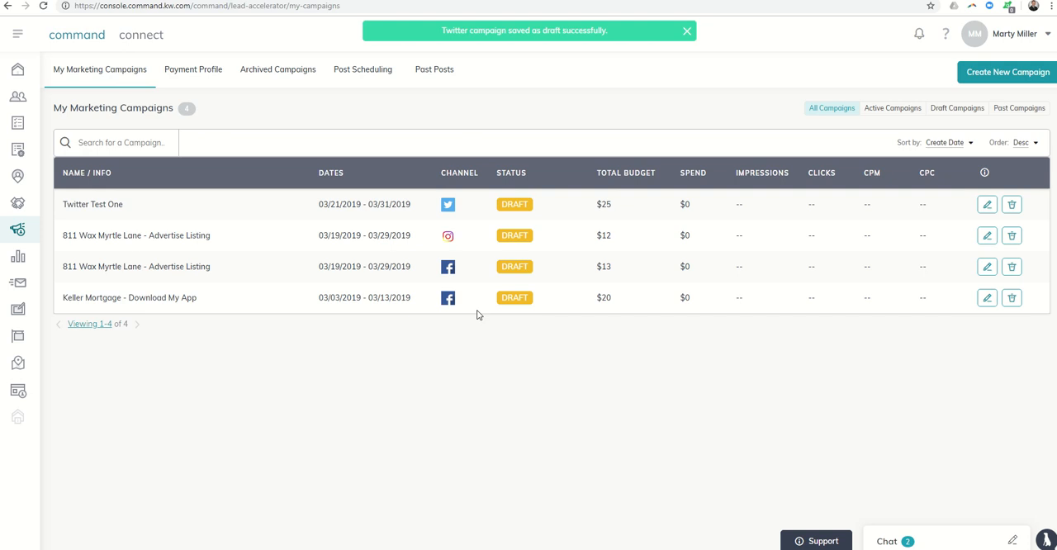
click(686, 31)
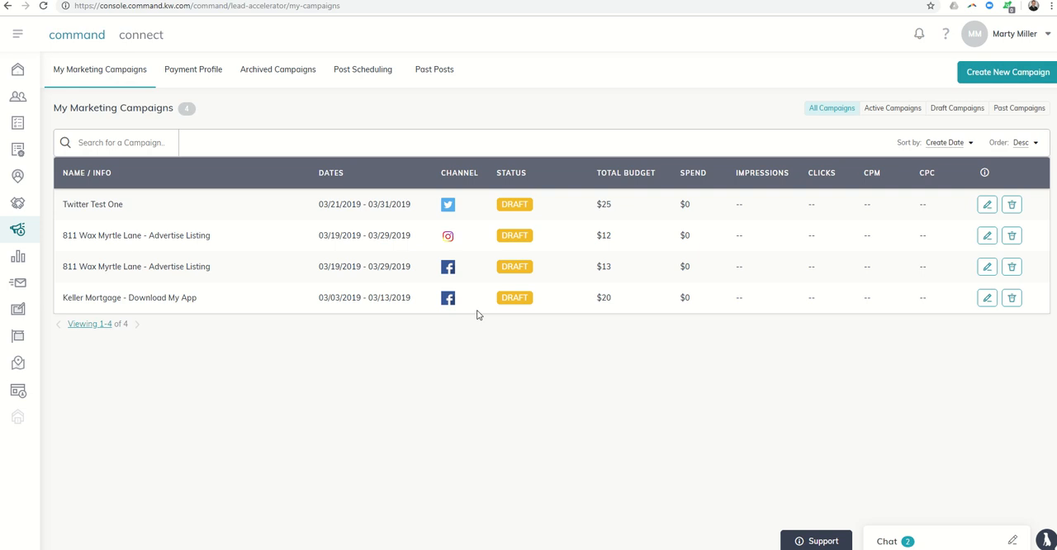
mouse_move(323, 218)
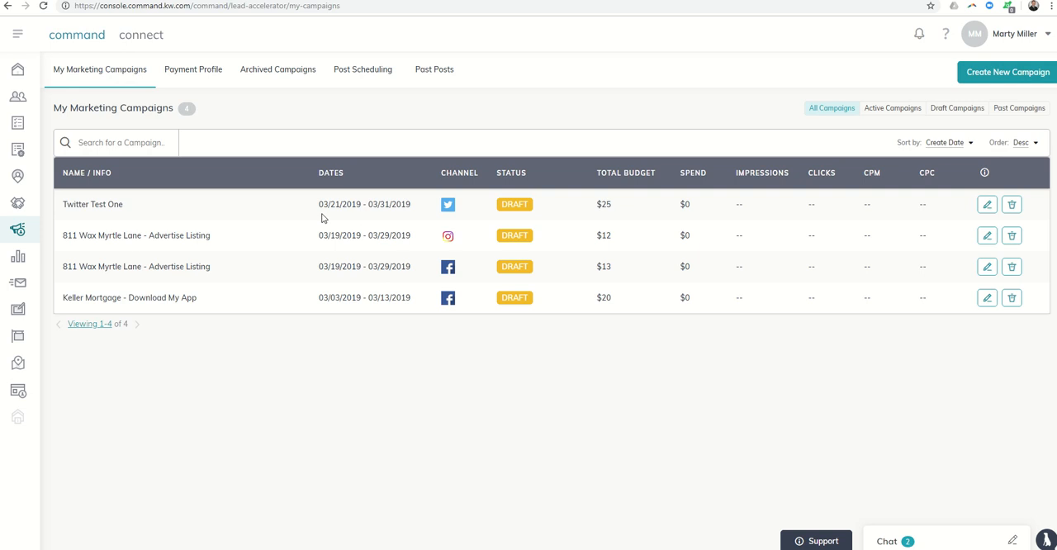